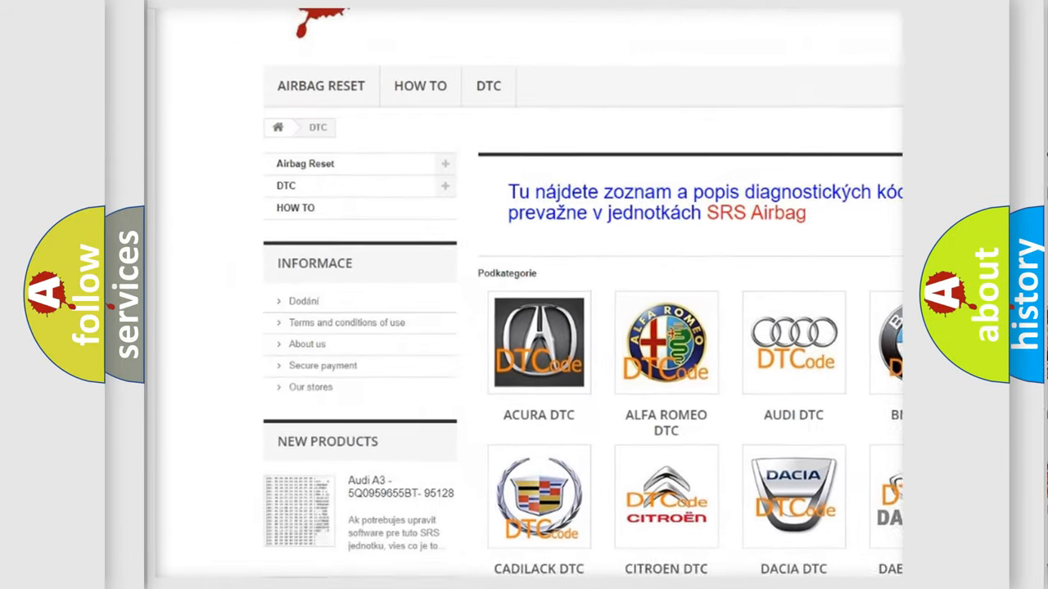
pyautogui.scroll(-3)
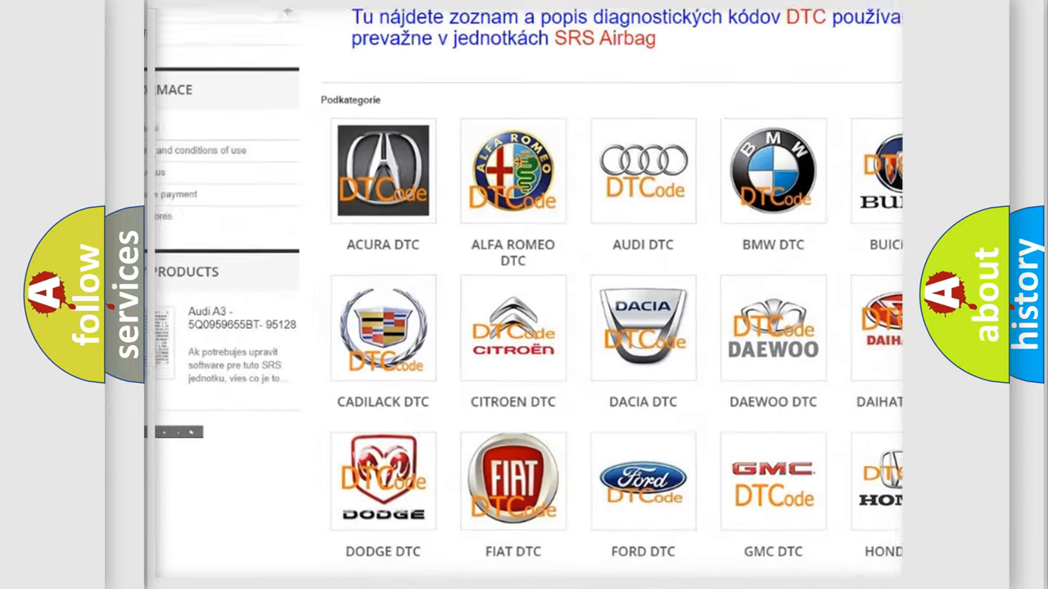
pyautogui.scroll(-3)
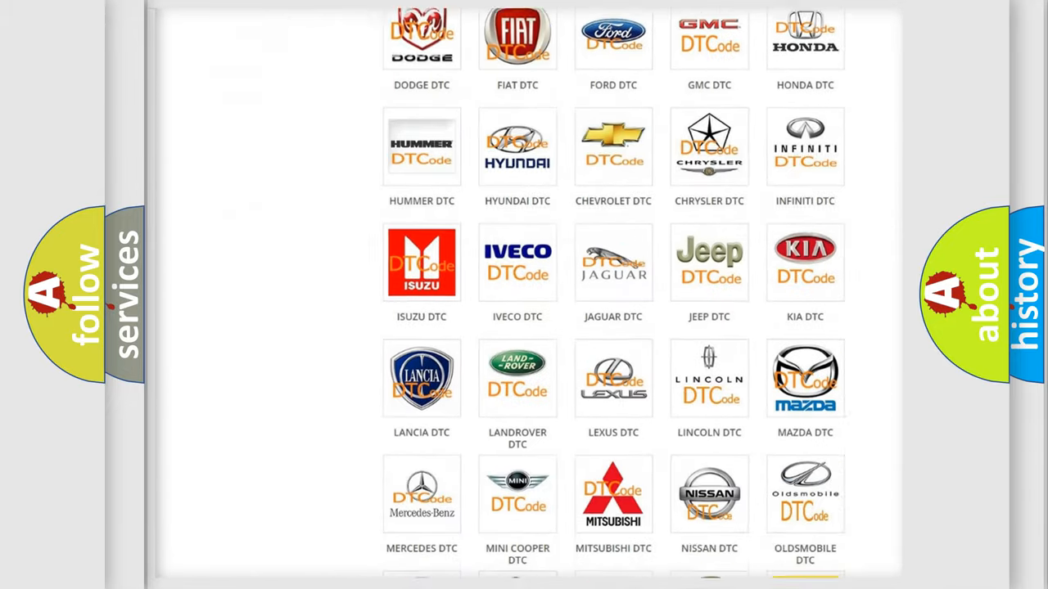
pyautogui.scroll(-3)
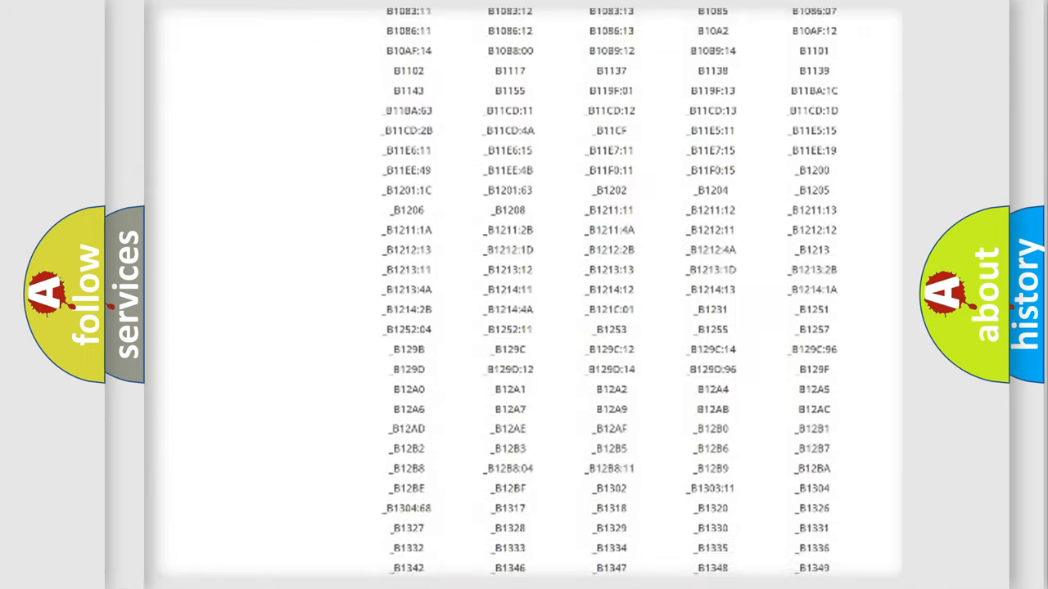
pyautogui.scroll(-3)
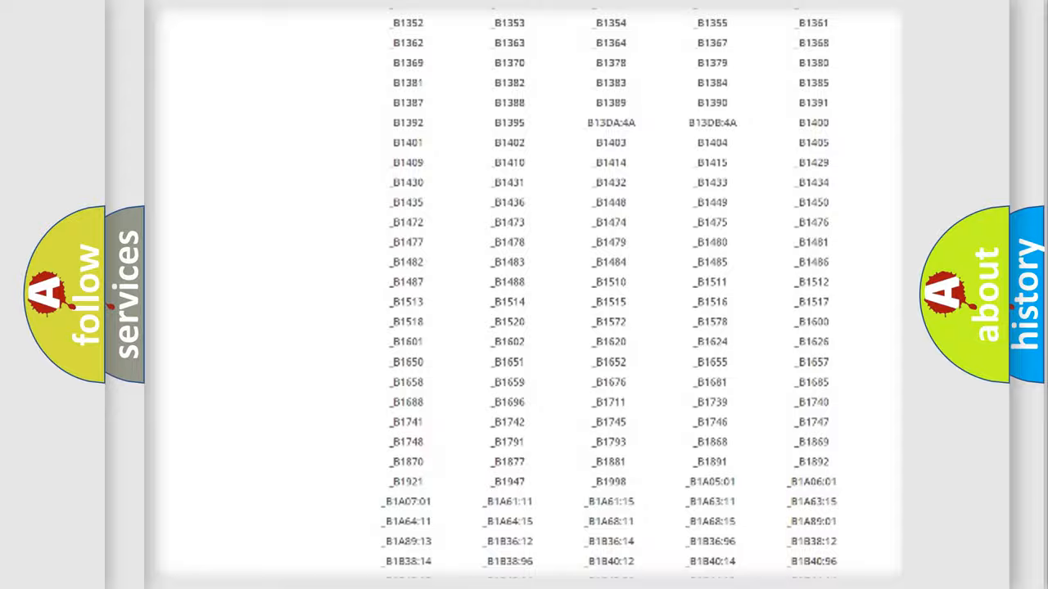